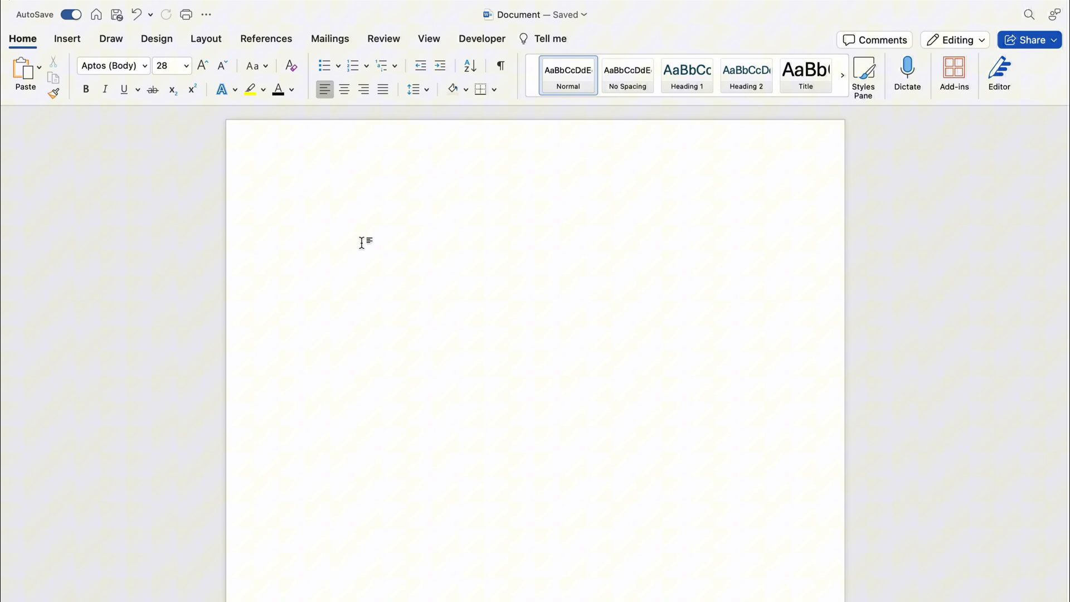
Switch the ribbon to the Insert features over the blank document.
click(67, 38)
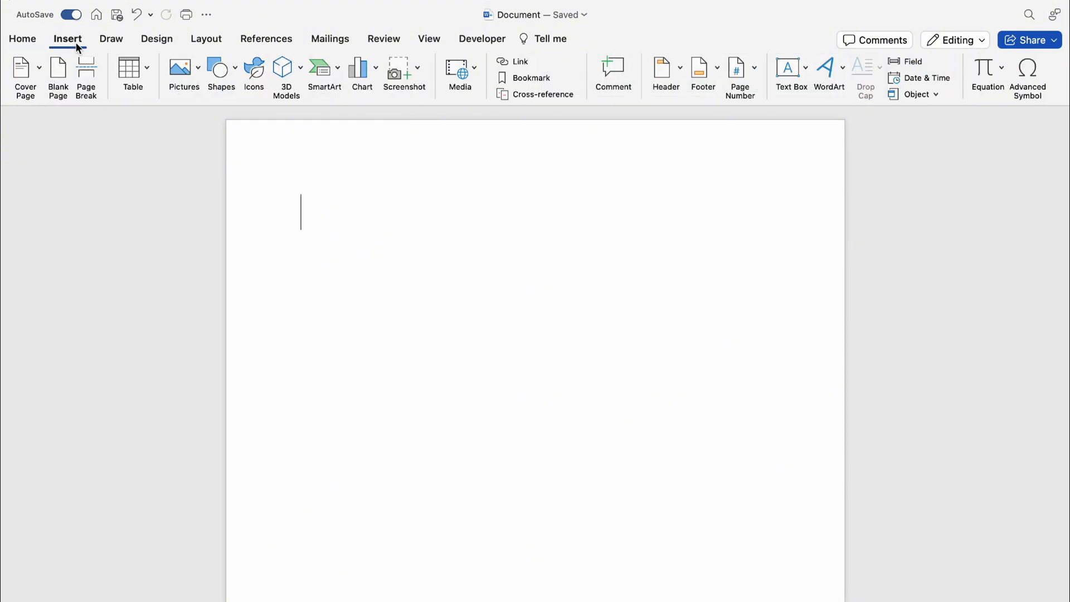
mouse_move(977, 183)
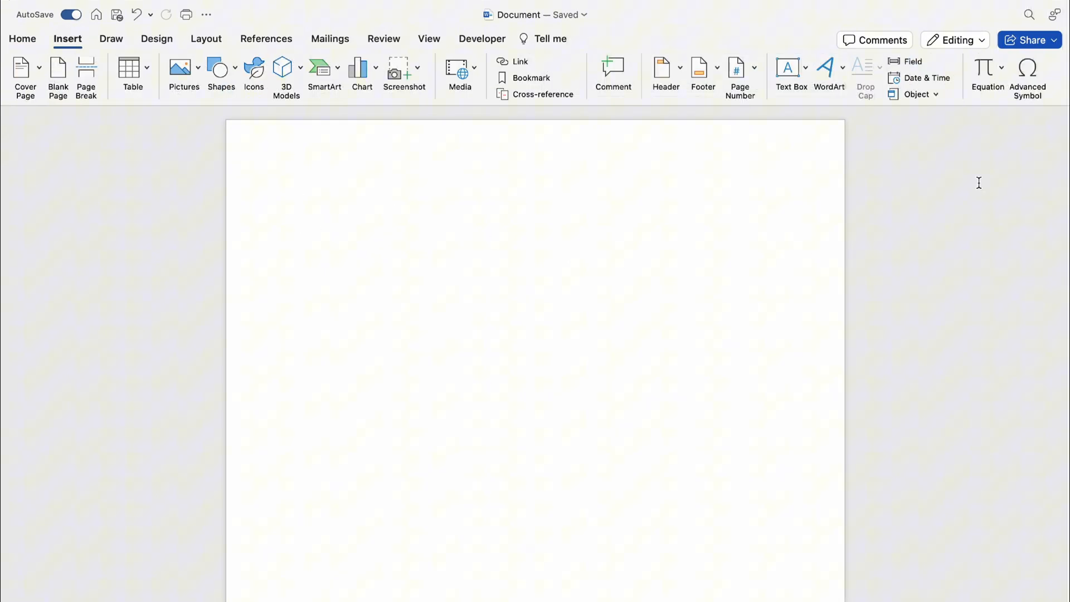
Insert a new equation field and enter \uparrow inside it.
click(986, 75)
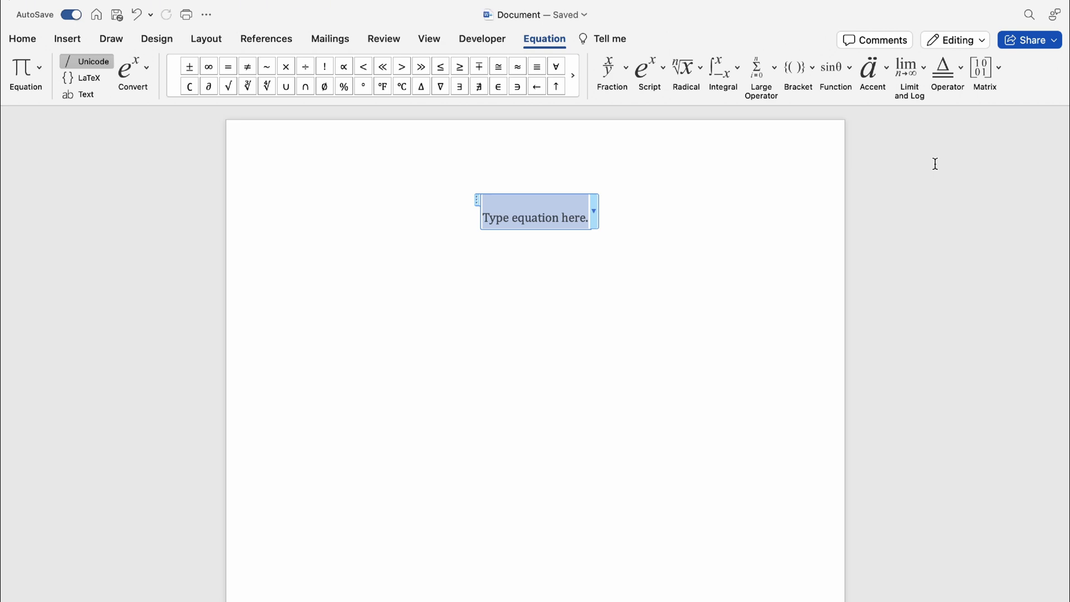
text(\up)
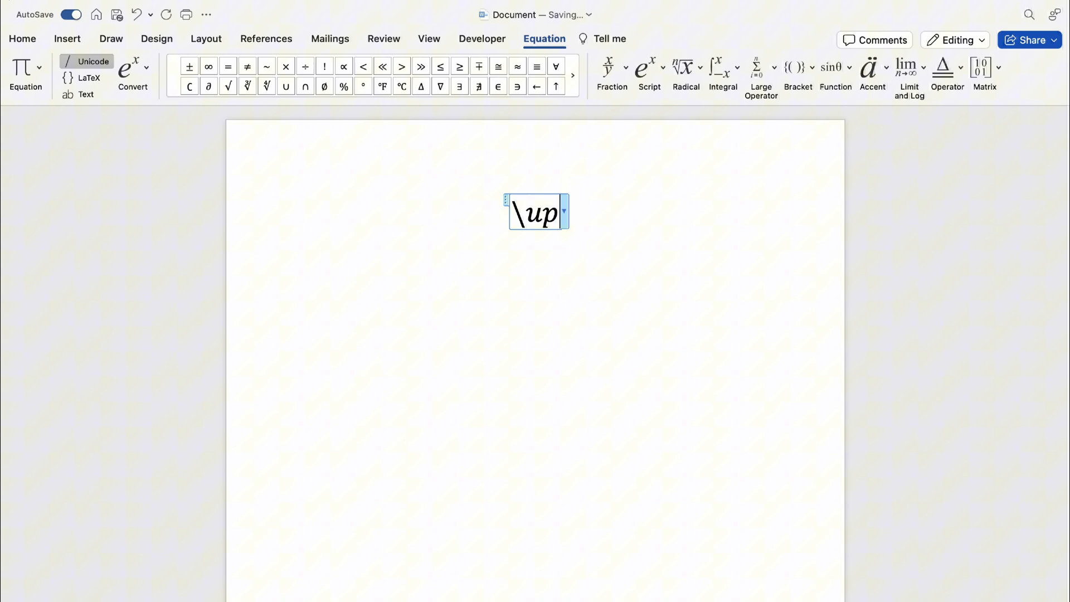
text(arrow)
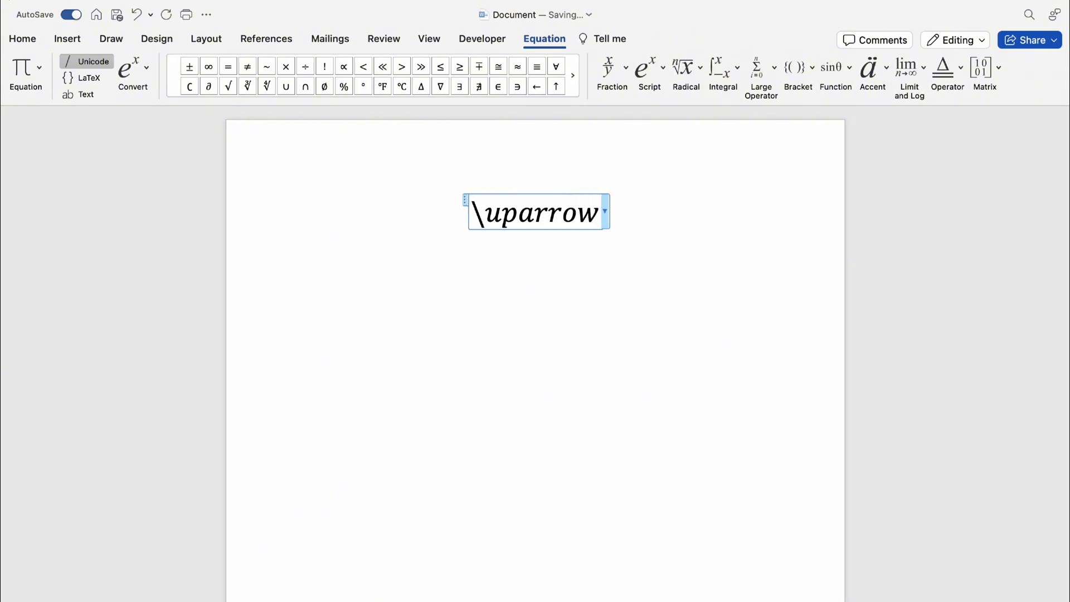
mouse_move(936, 169)
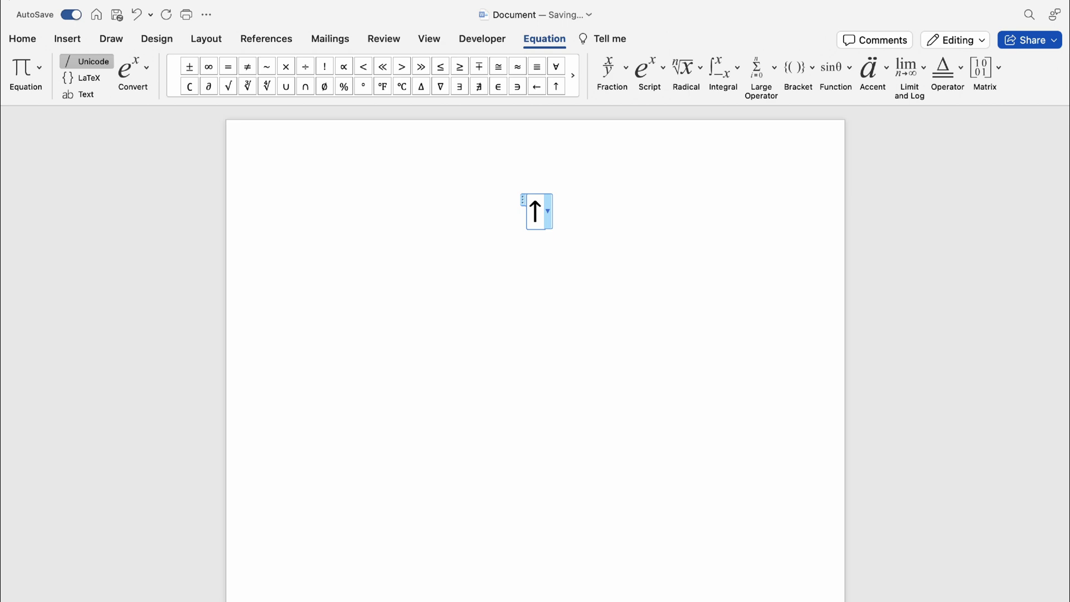
mouse_move(695, 216)
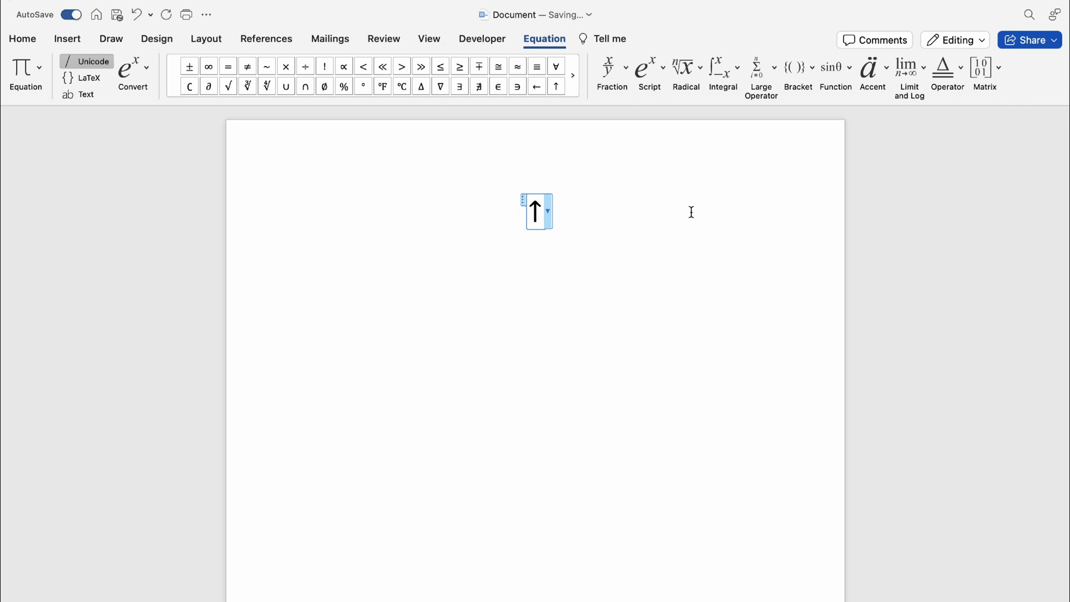
mouse_move(624, 172)
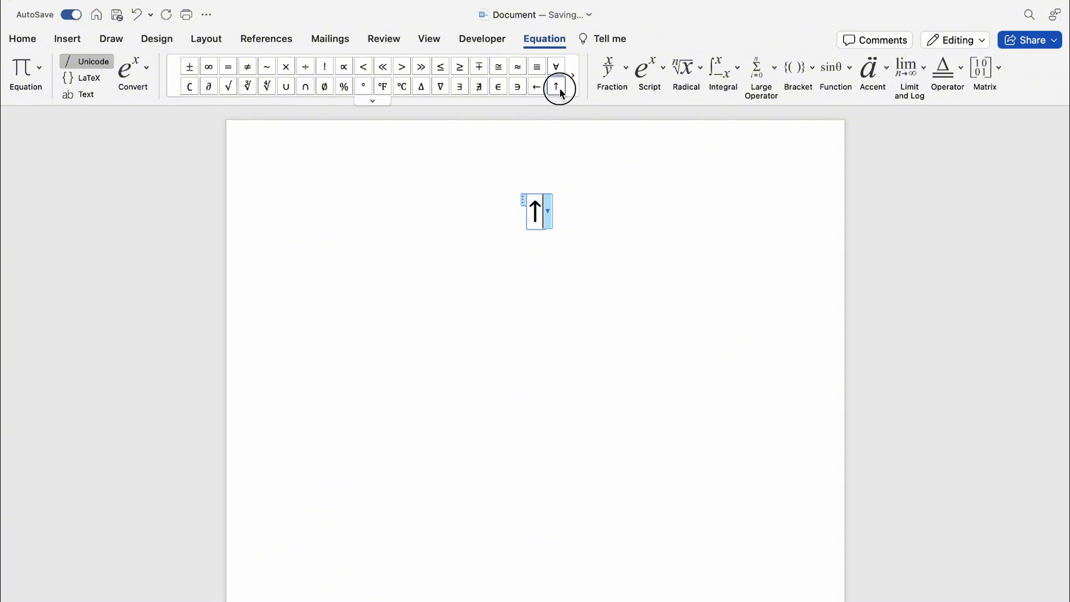
Reduce the equation to a single up arrow colored red and resume editing it.
click(557, 85)
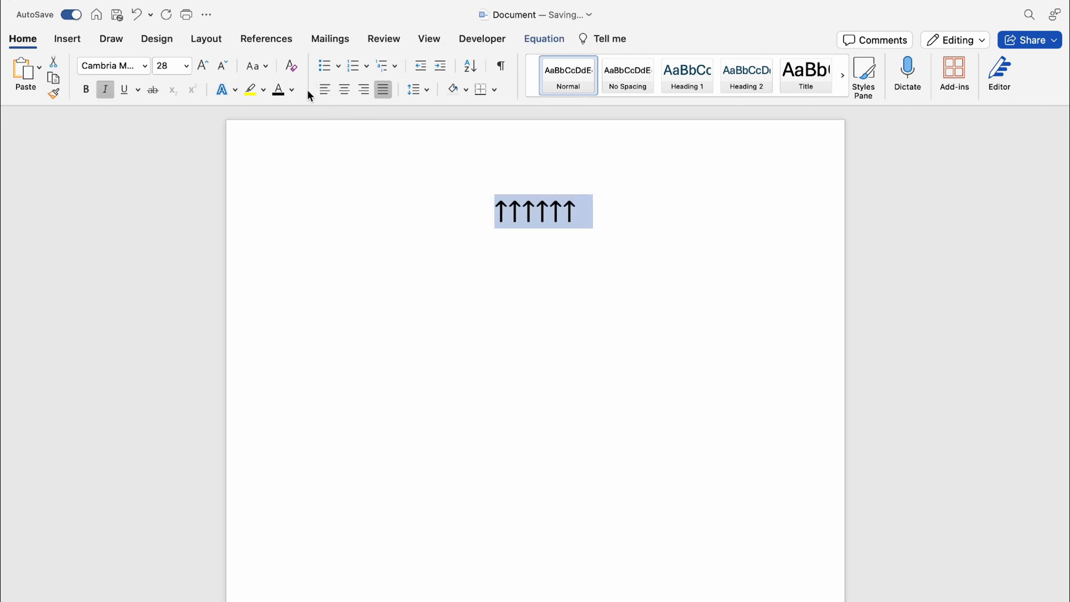
click(278, 89)
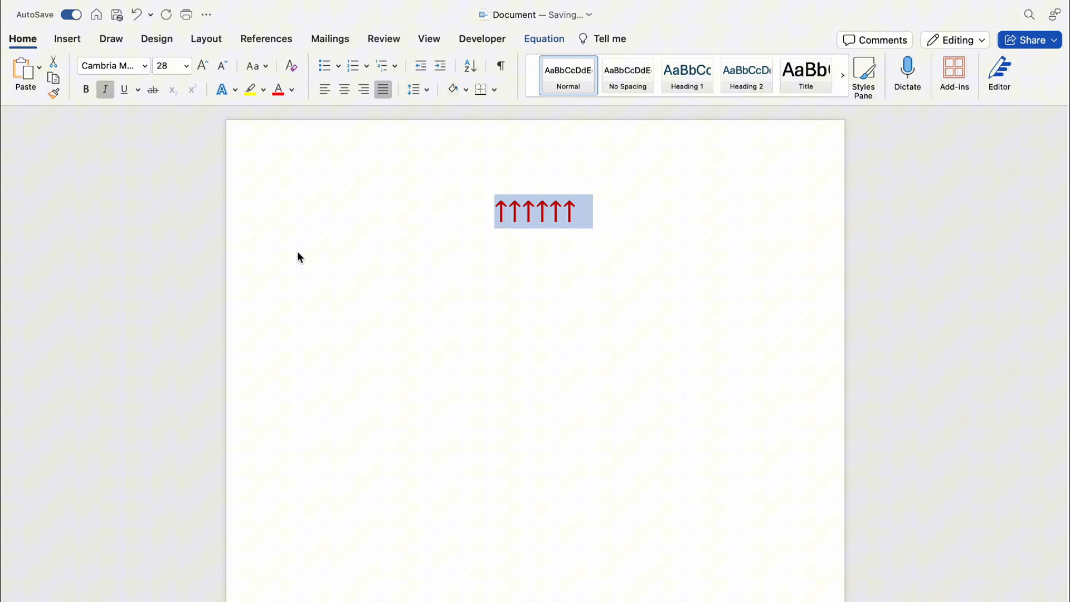
click(543, 211)
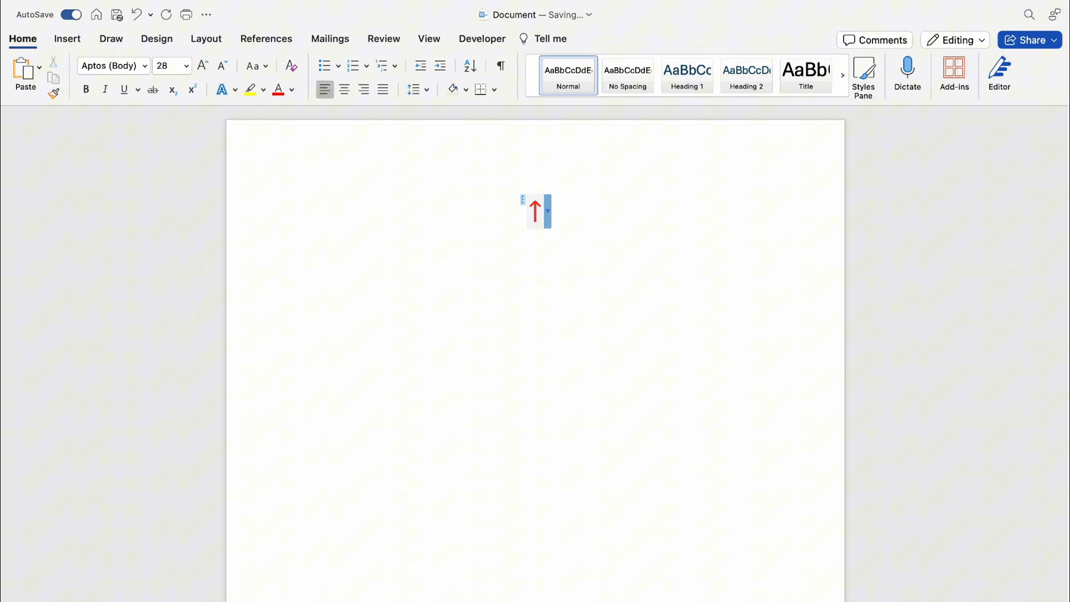
mouse_move(68, 39)
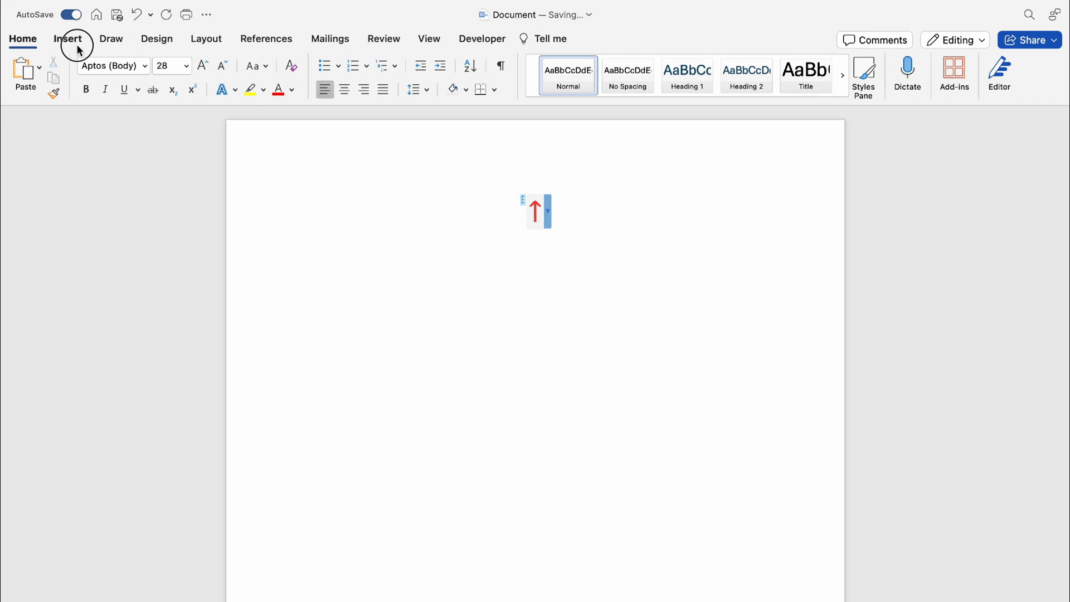
Bring up the Symbol dialog from the Insert features, below the red arrow equation.
click(67, 39)
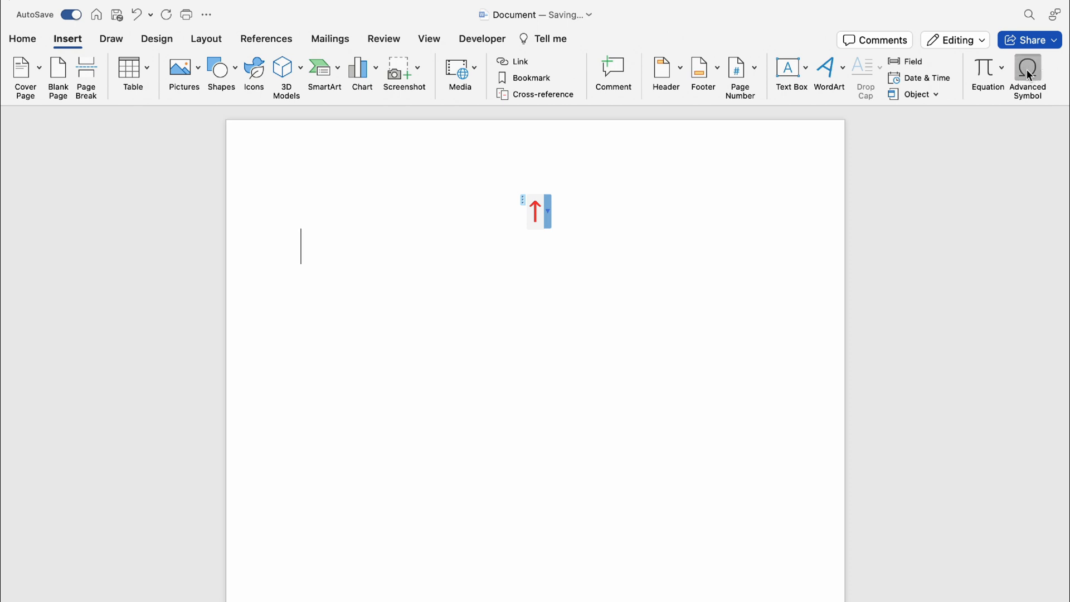
click(1027, 75)
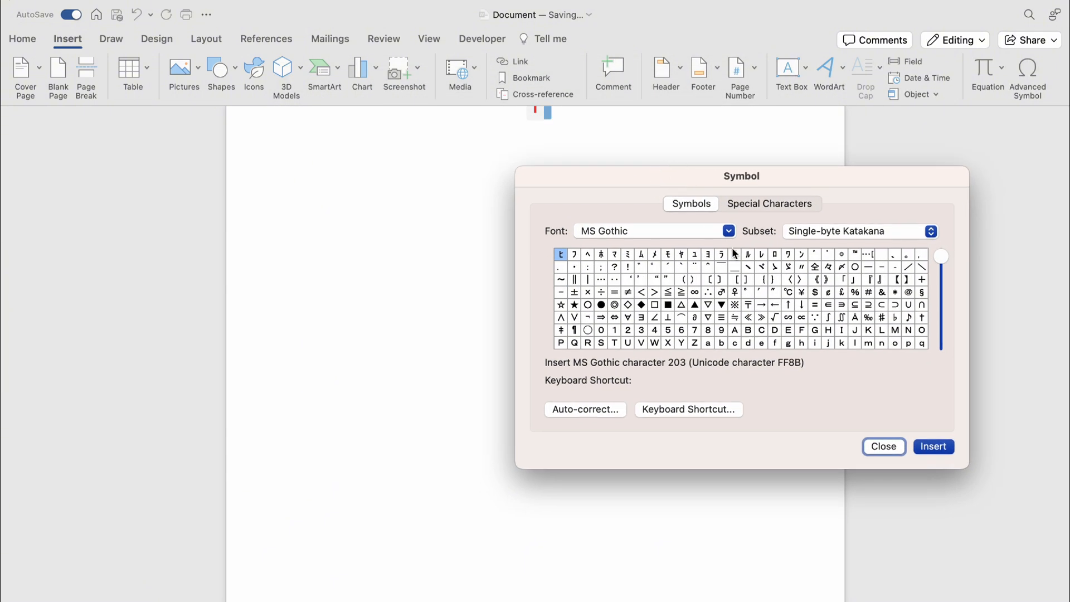
Insert three up-arrow symbols from the Symbol dialog below the equation.
click(786, 304)
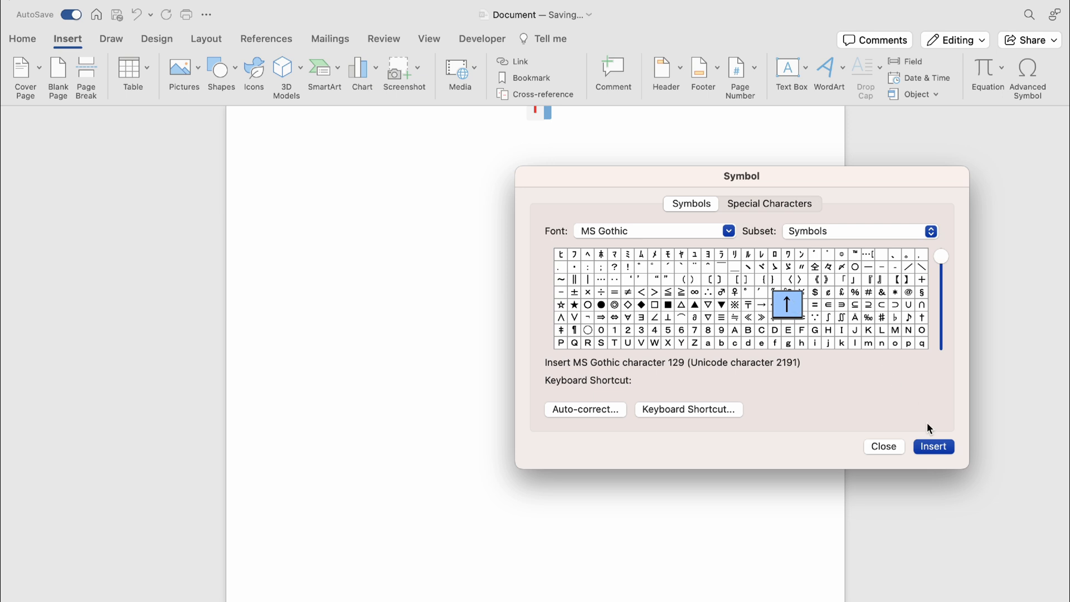
click(932, 446)
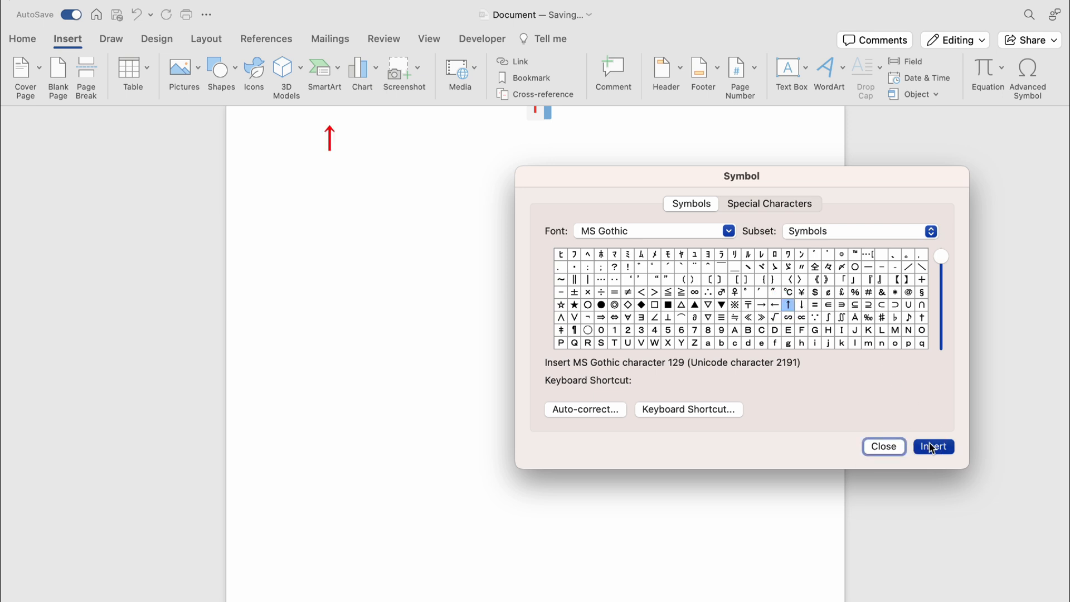
click(932, 445)
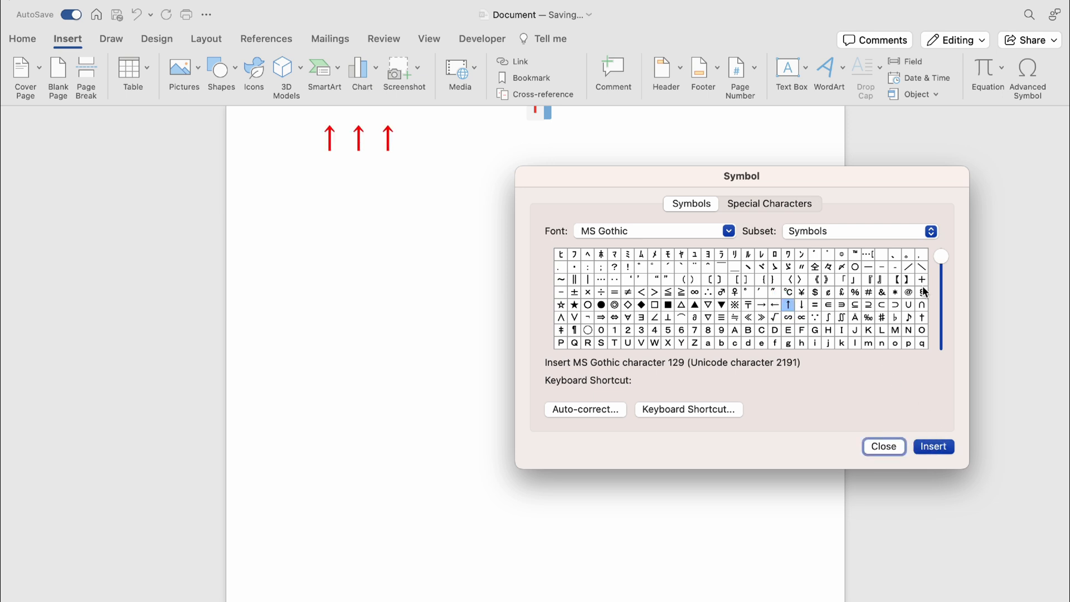
click(883, 445)
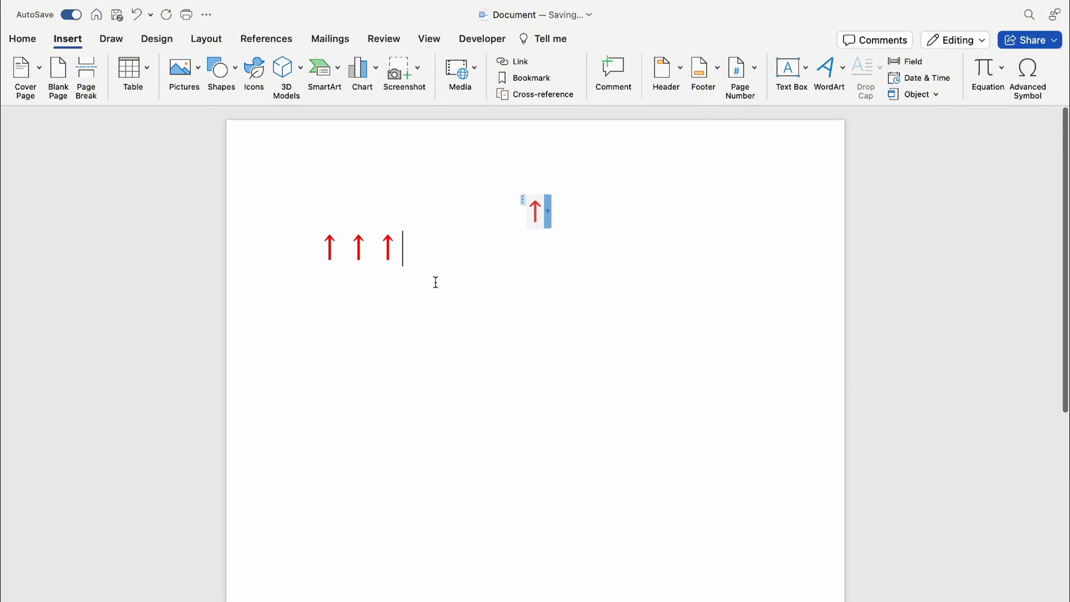
mouse_move(469, 286)
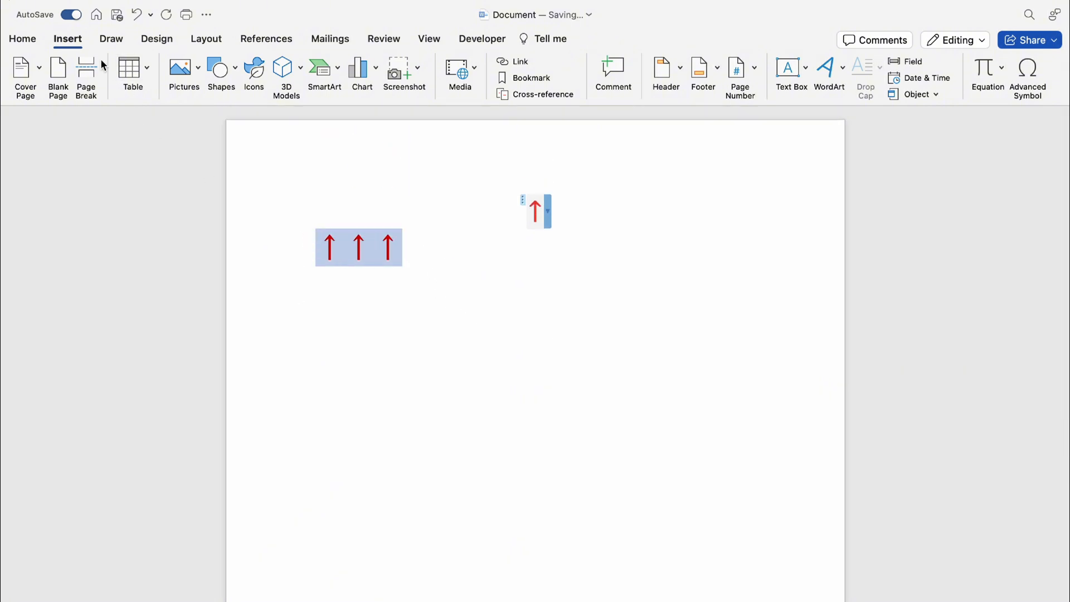
Recolor the three inserted up arrows black, leaving the equation arrow red.
click(22, 39)
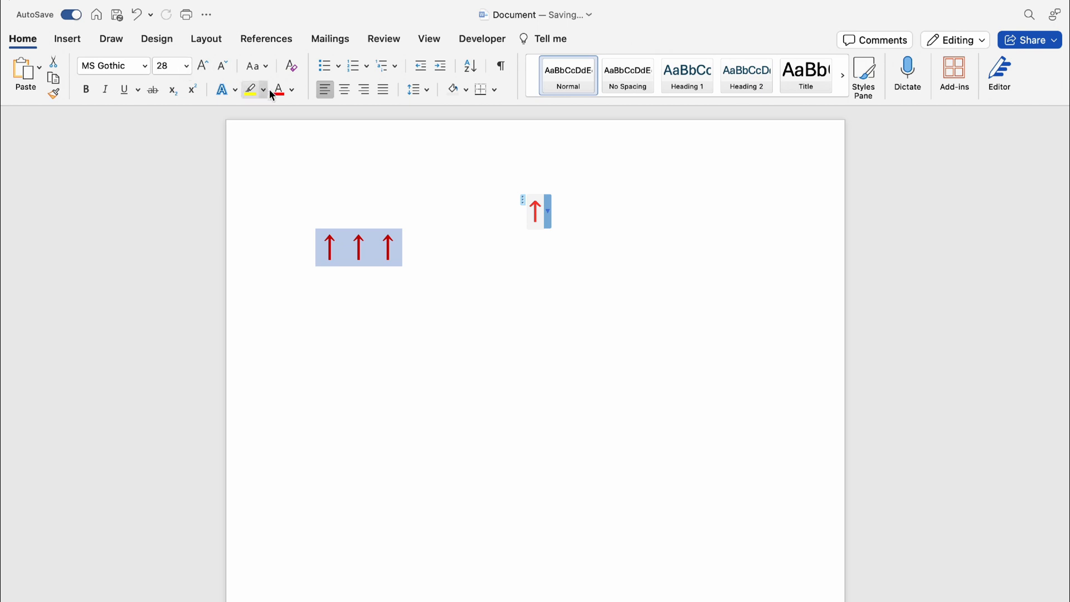
click(278, 89)
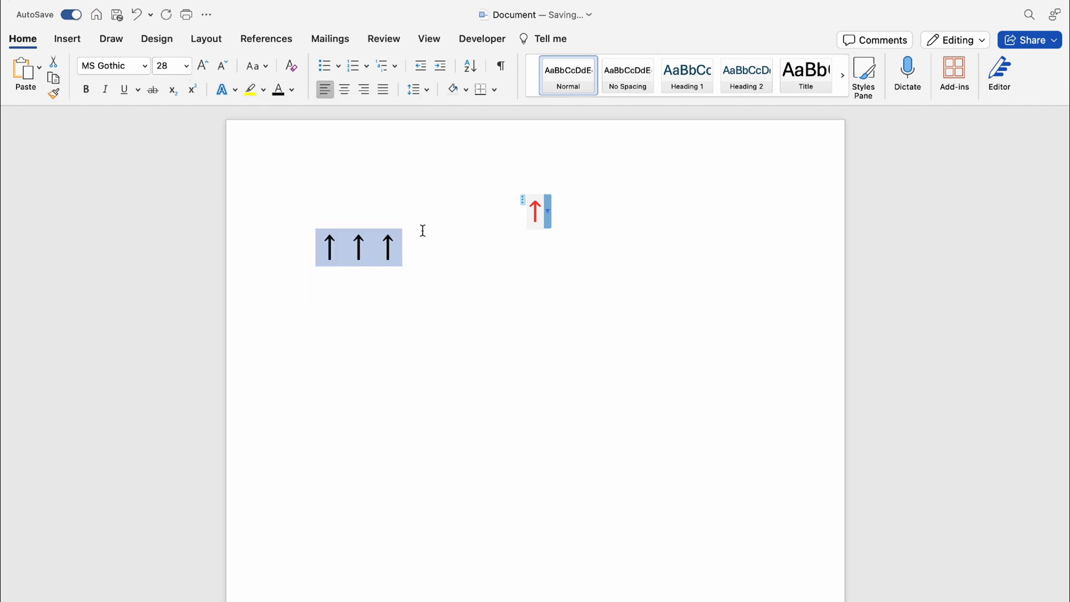